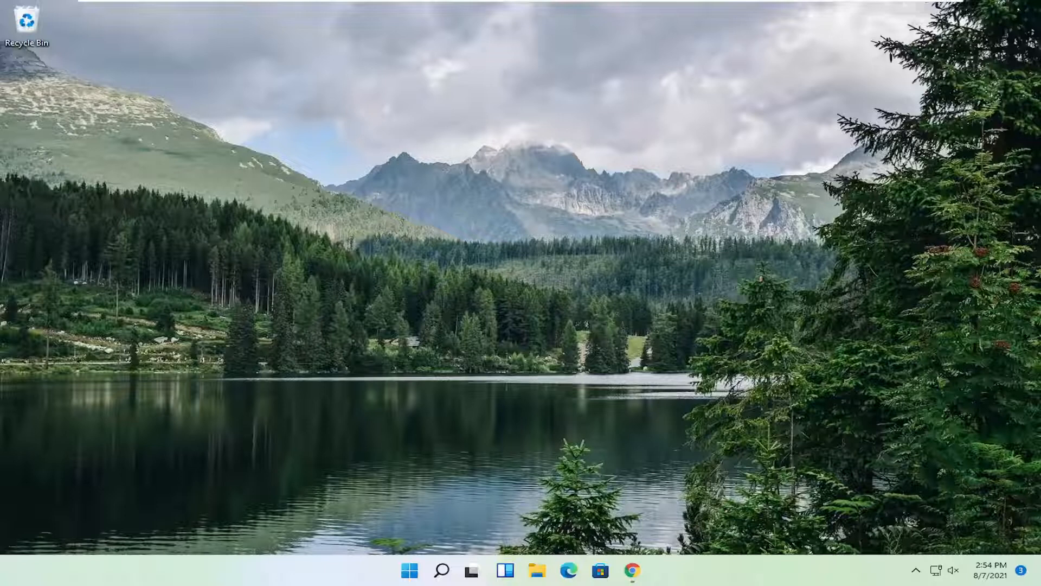
mouse_move(956, 519)
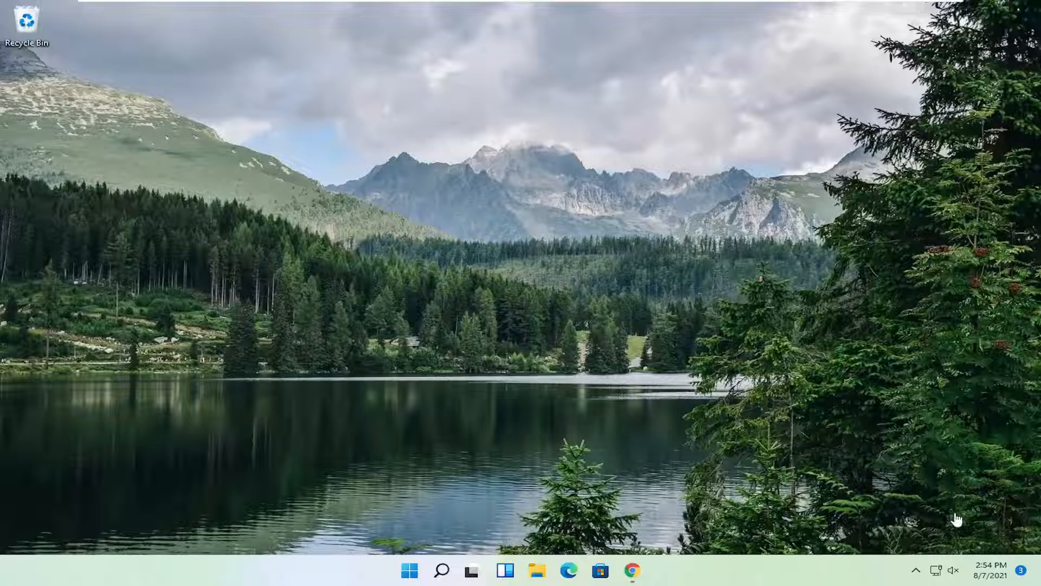
- Search Windows for 'settings' to bring up the Settings app
left_click(442, 569)
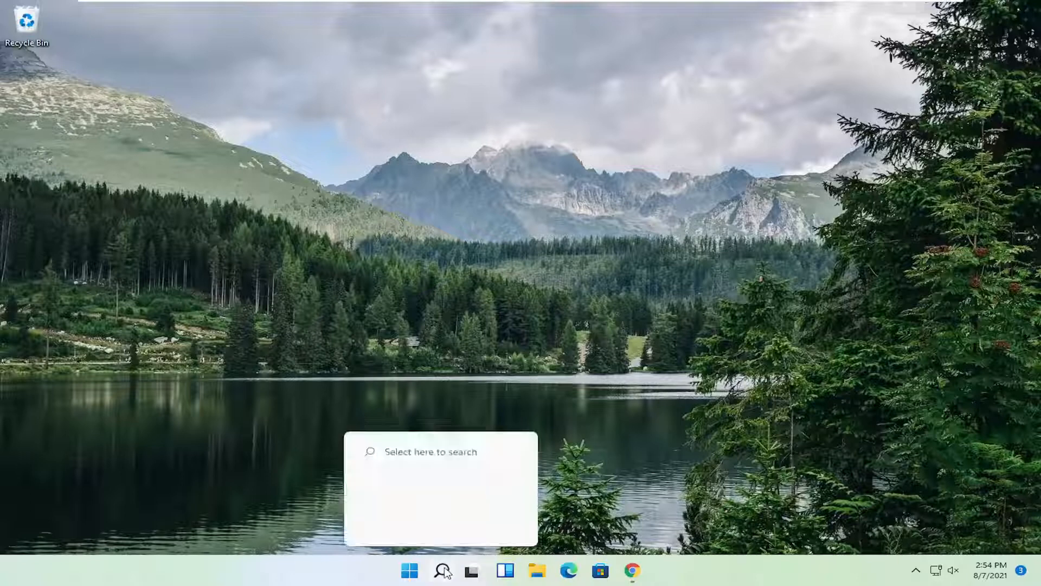
left_click(441, 569)
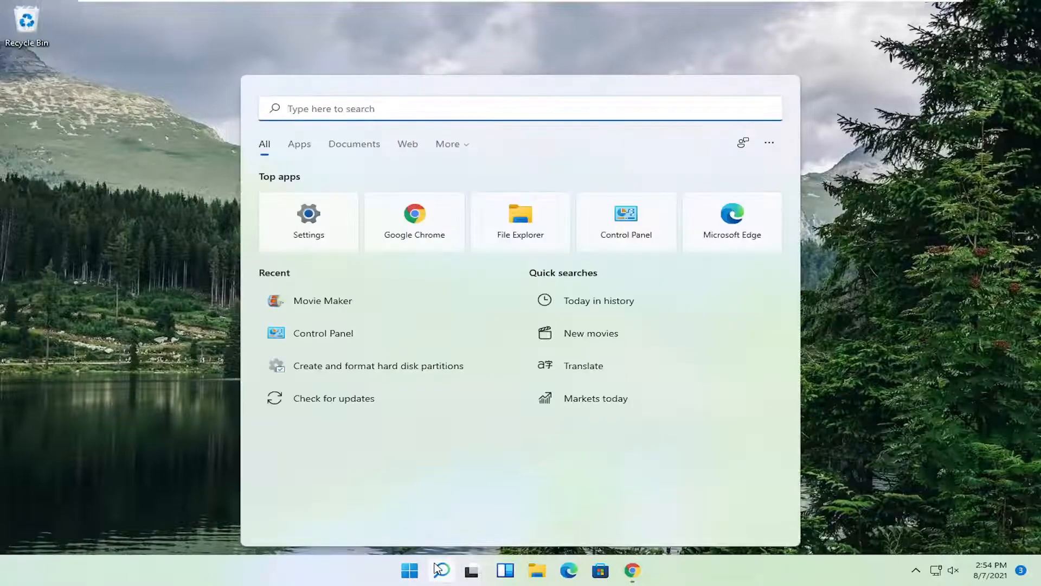
type("settings")
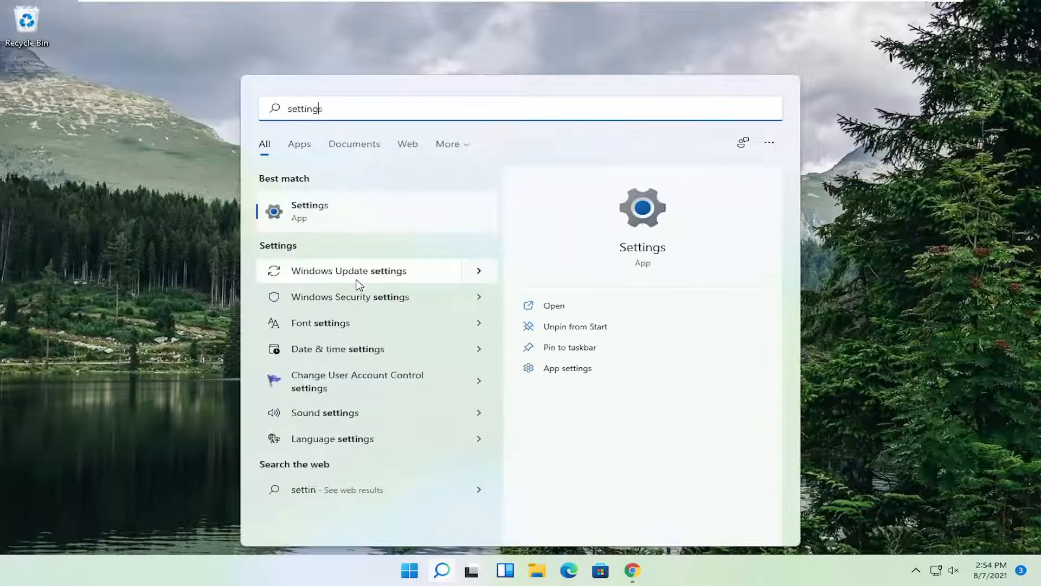
mouse_move(313, 215)
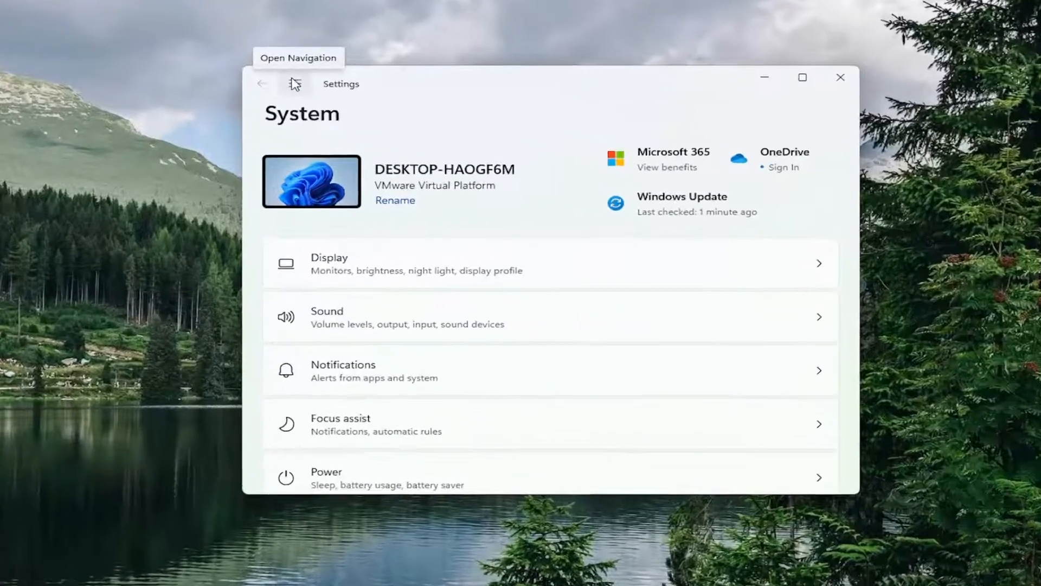
- Go to Privacy & security and scroll to the App permissions section
left_click(294, 84)
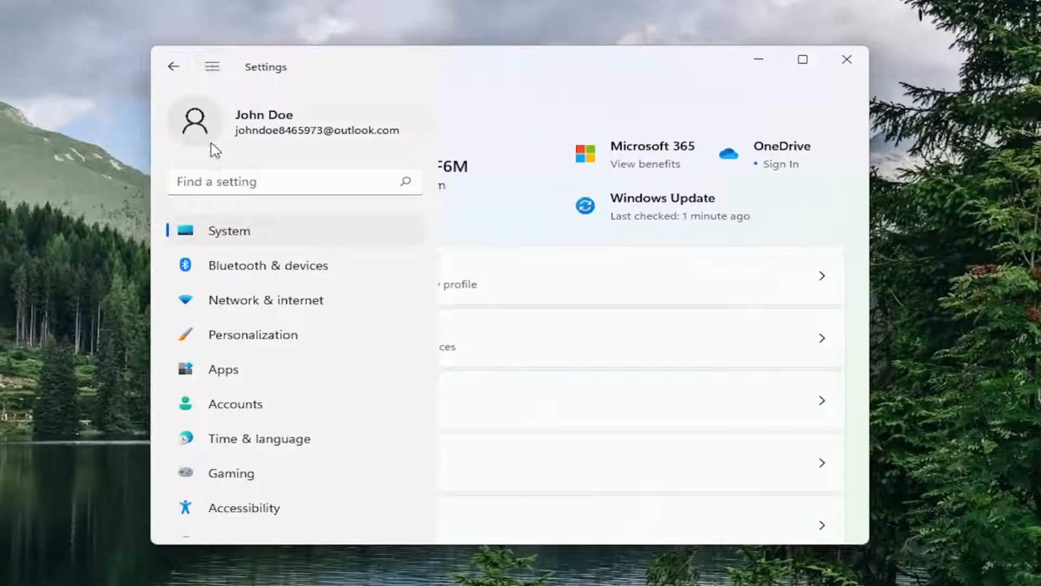
scroll("down", 3)
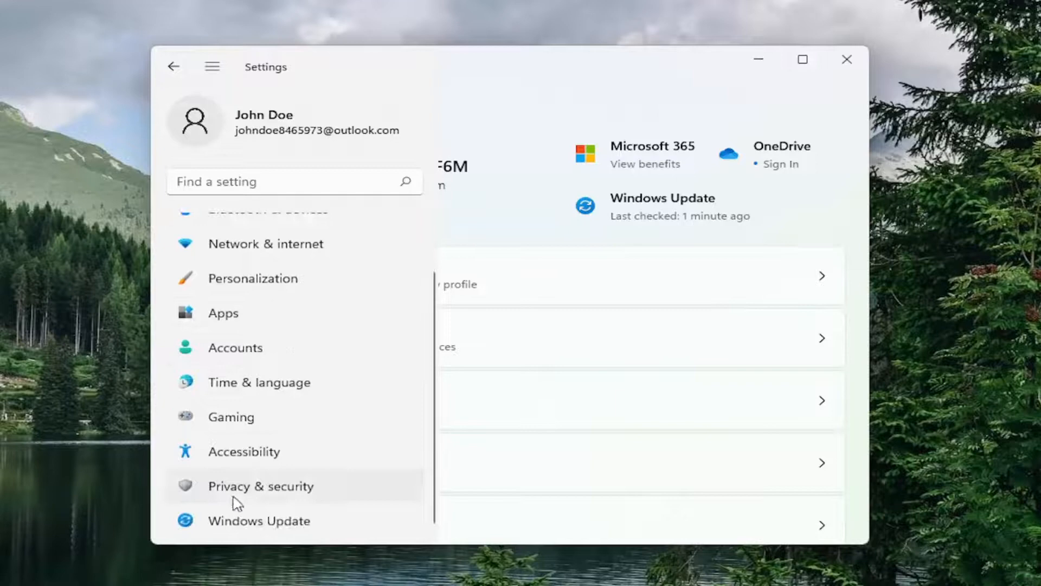
left_click(261, 486)
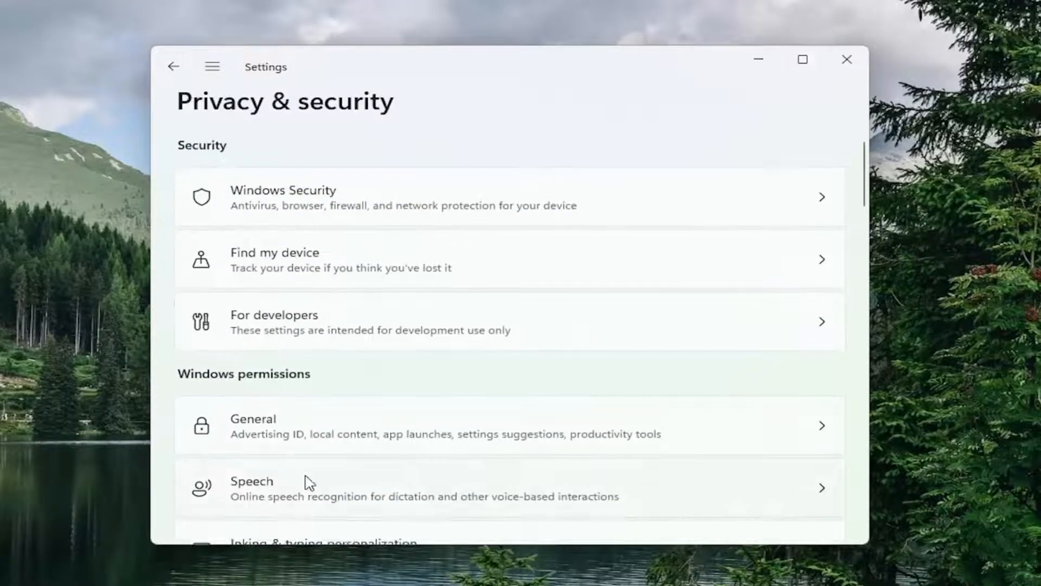
scroll("down", 3)
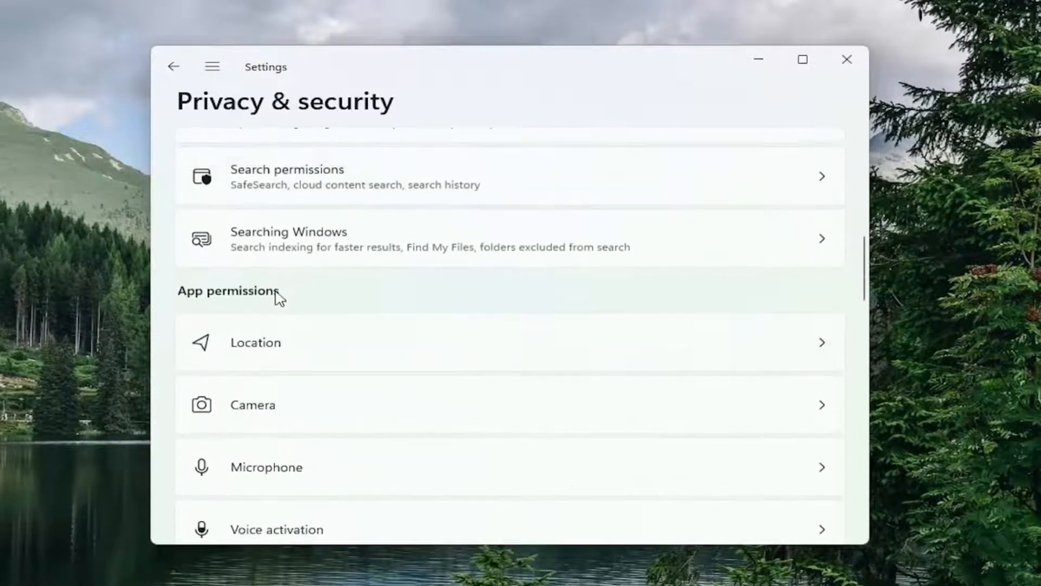
scroll("down", 3)
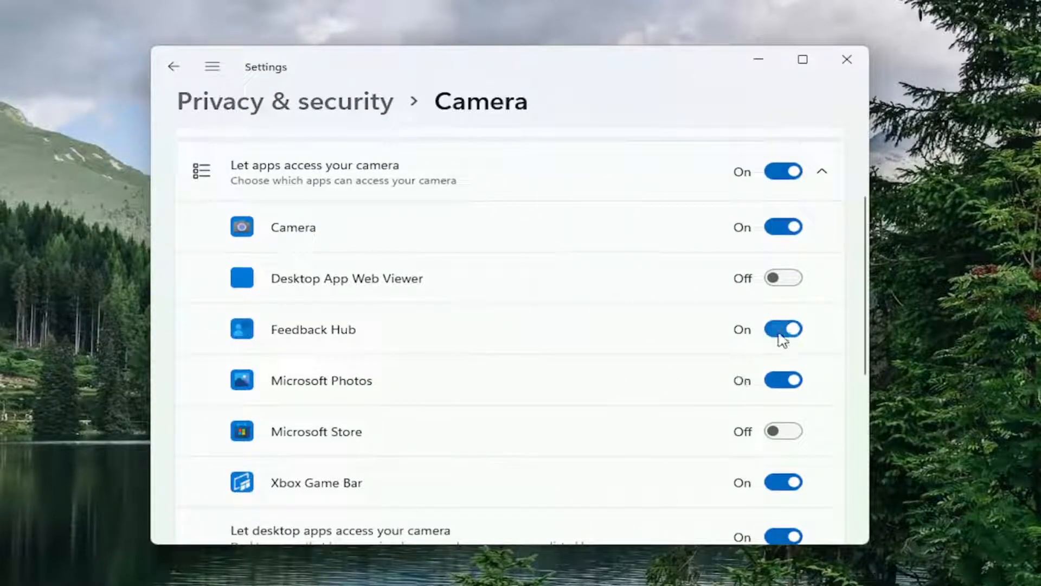
- Verify Camera access and app camera access are On, close Settings, return to Windows Search
scroll("up", 3)
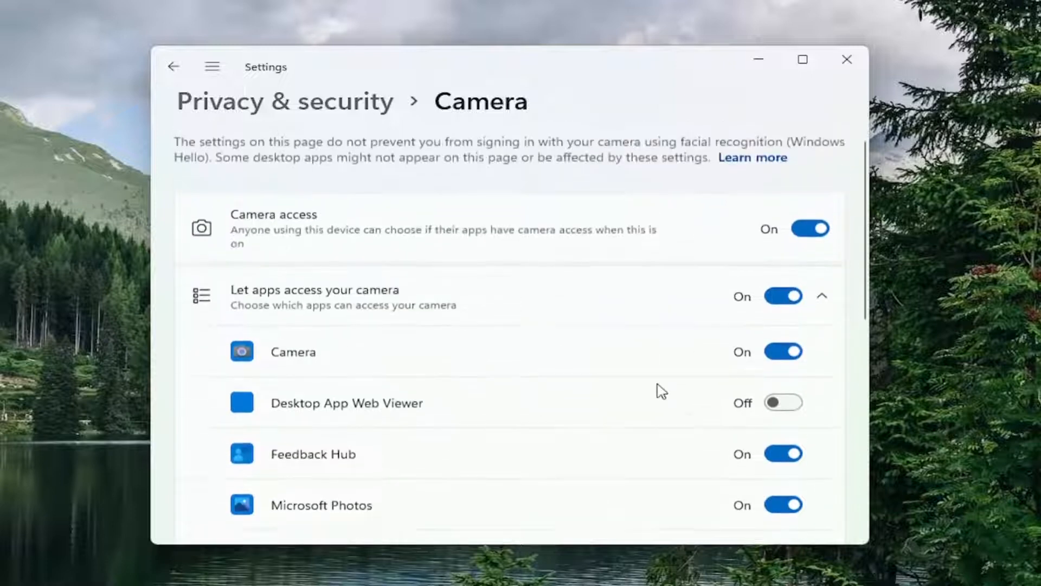
mouse_move(808, 232)
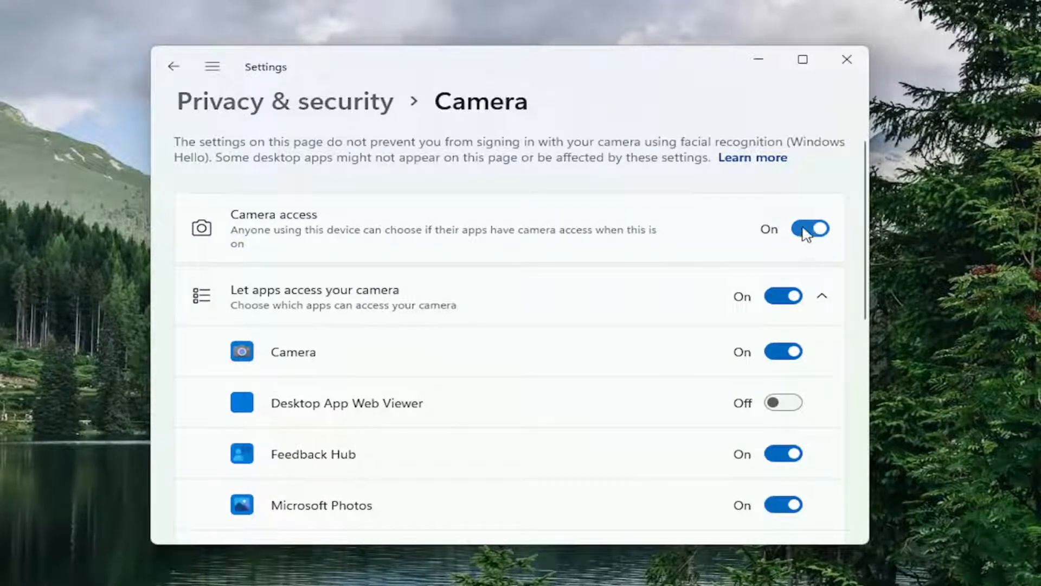
scroll("down", 3)
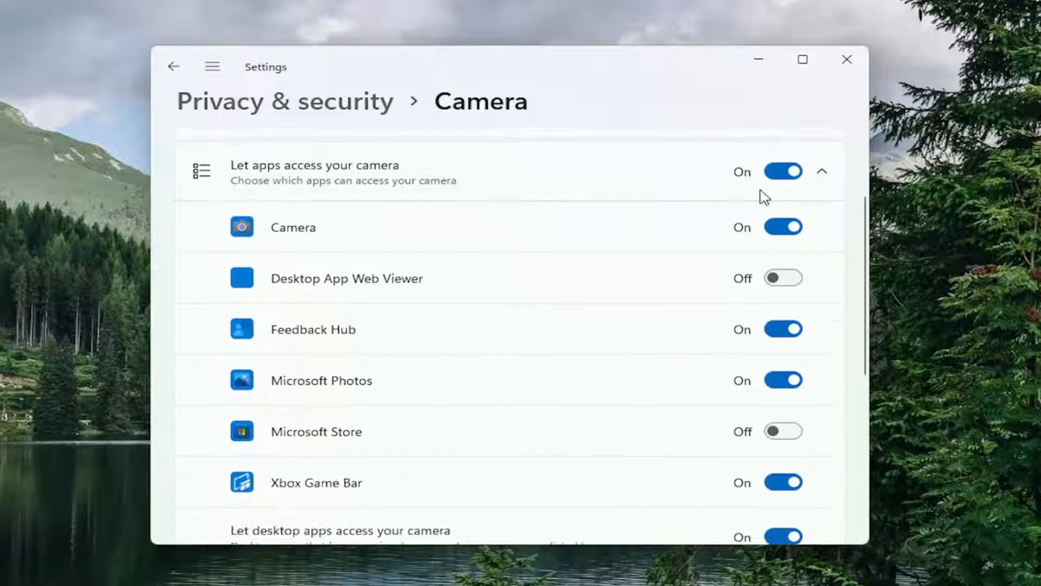
mouse_move(355, 353)
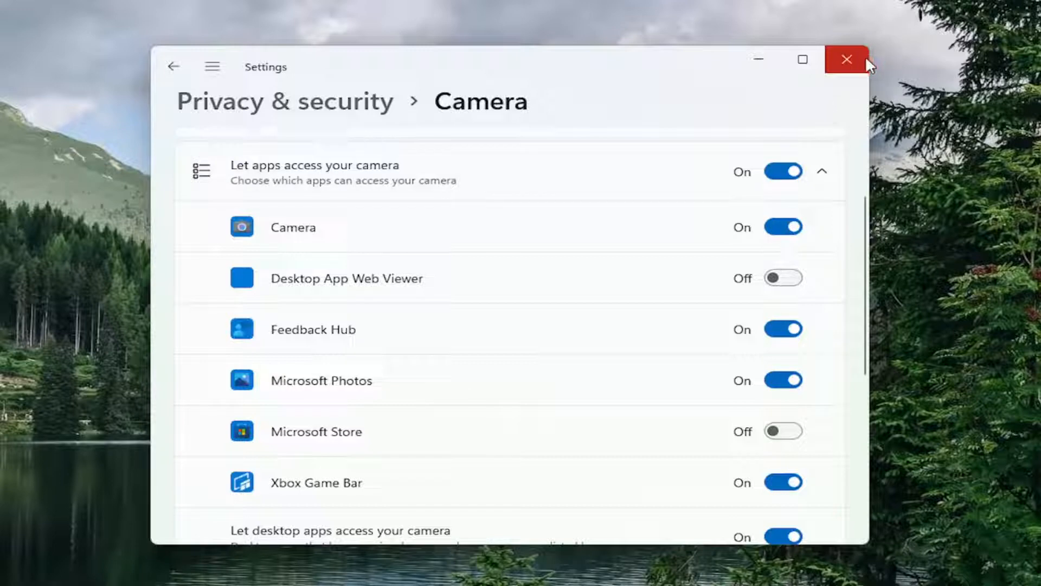
left_click(846, 58)
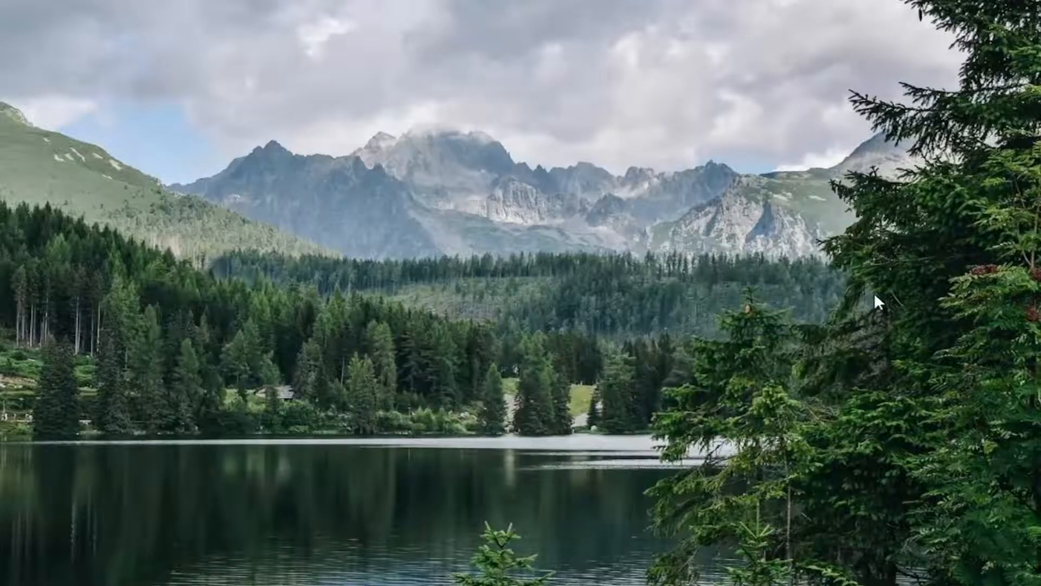
mouse_move(378, 575)
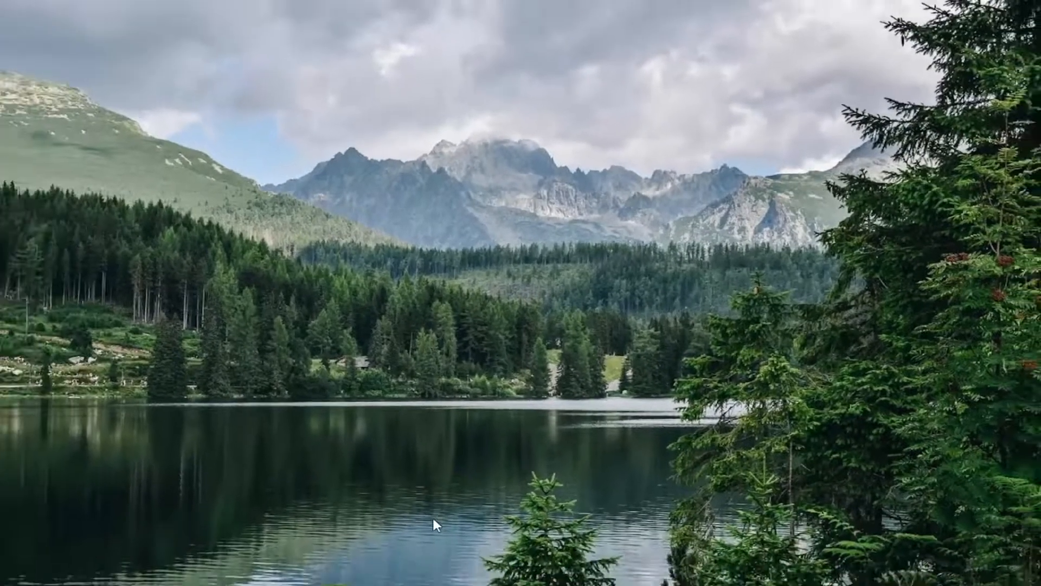
left_click(441, 571)
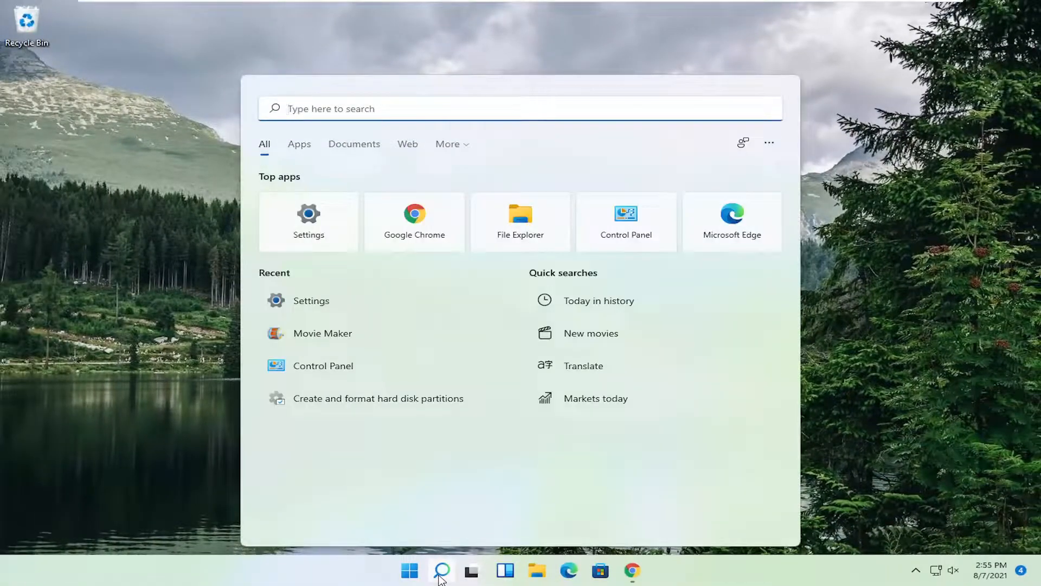
- Search for 'regedit' and run Registry Editor as administrator
type("reged")
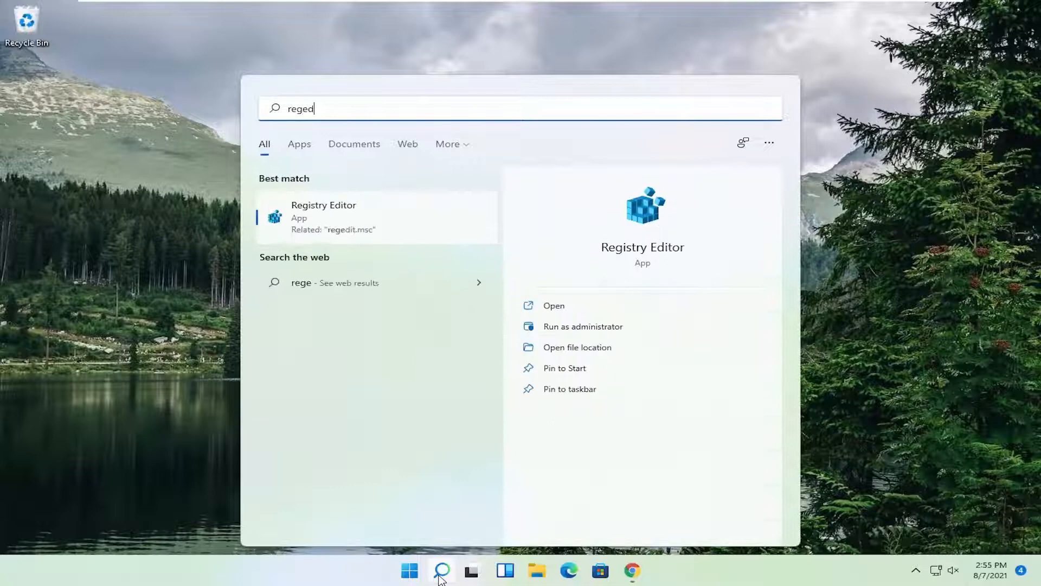
type("it")
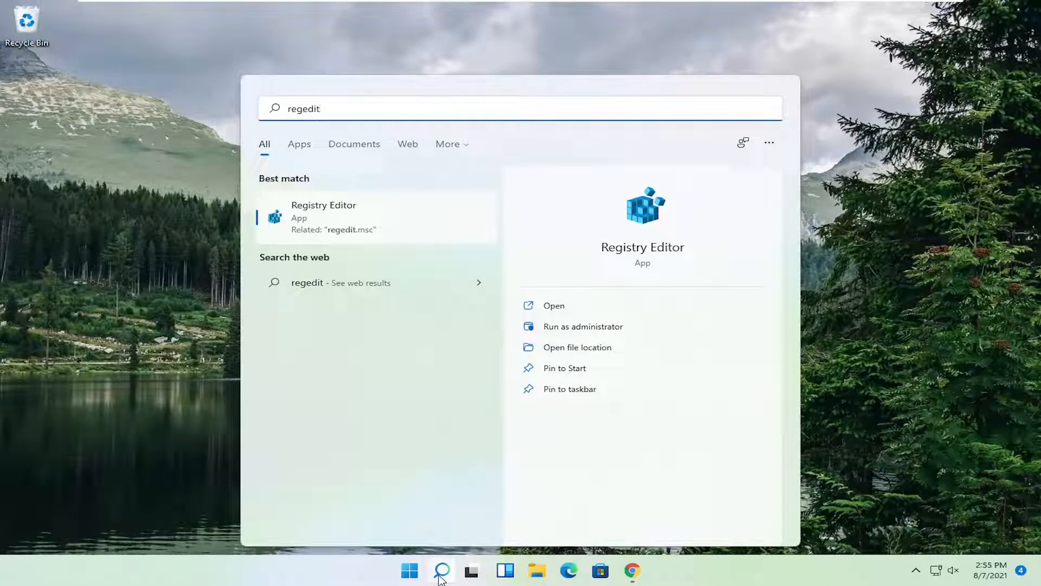
mouse_move(537, 155)
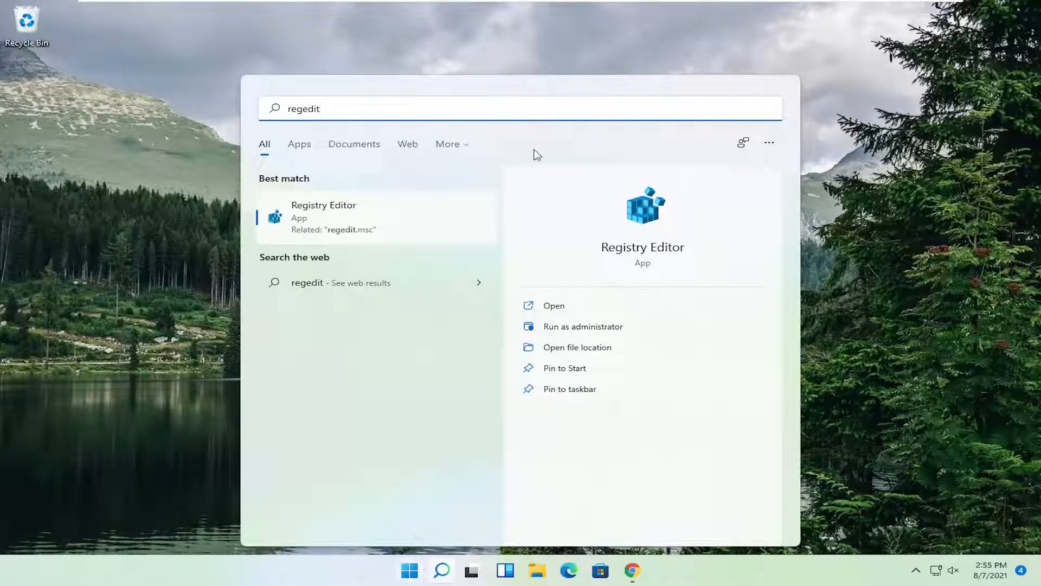
right_click(323, 217)
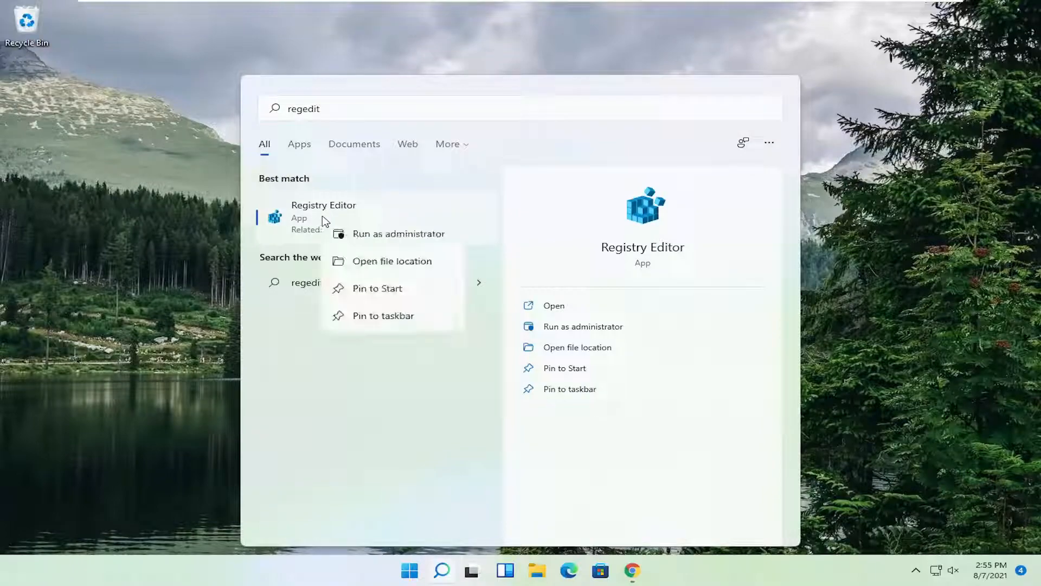
left_click(399, 233)
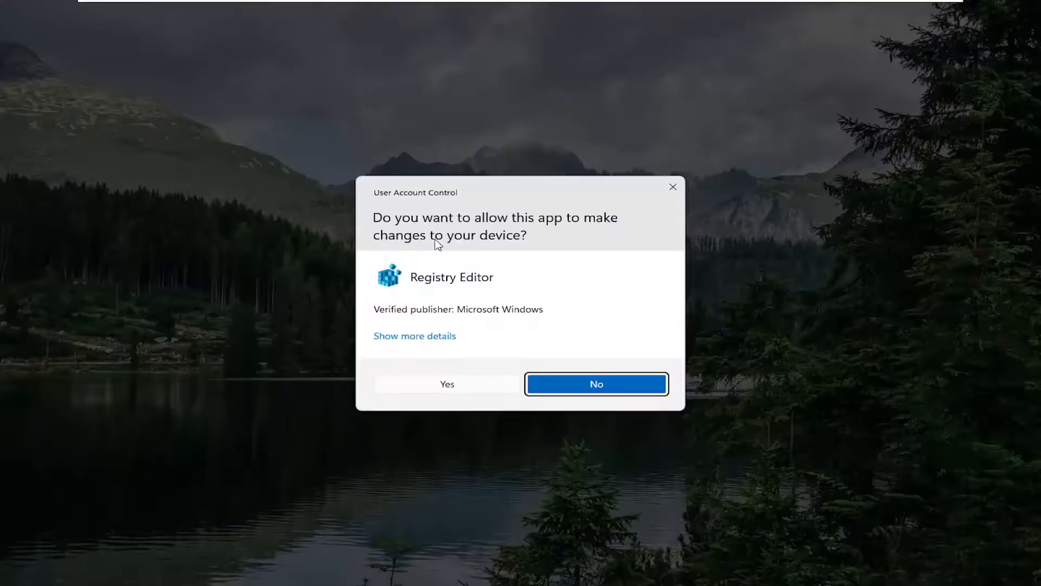
mouse_move(457, 344)
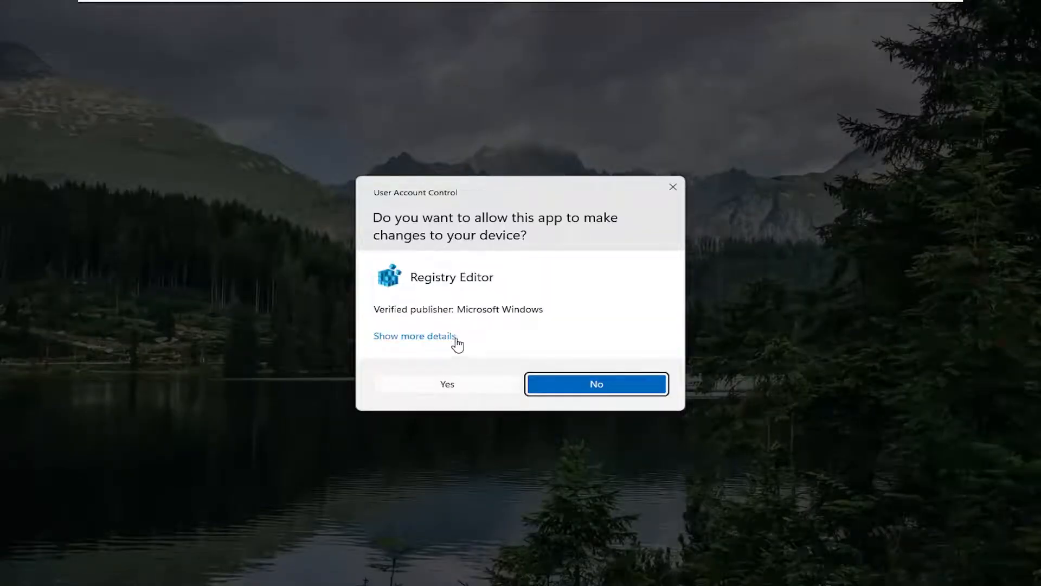
- Answer Yes to the User Account Control prompt for Registry Editor
left_click(447, 384)
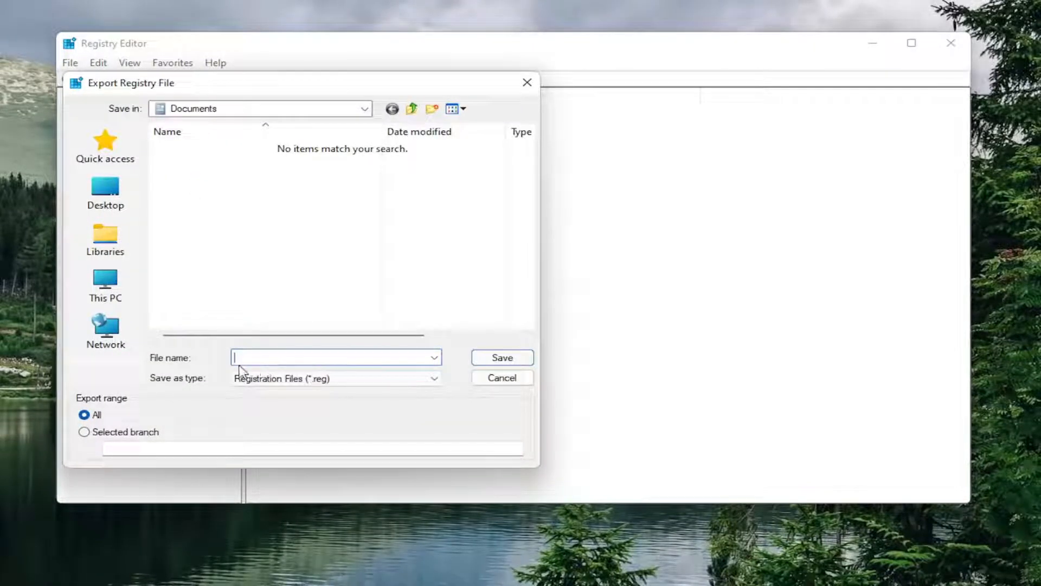
mouse_move(93, 403)
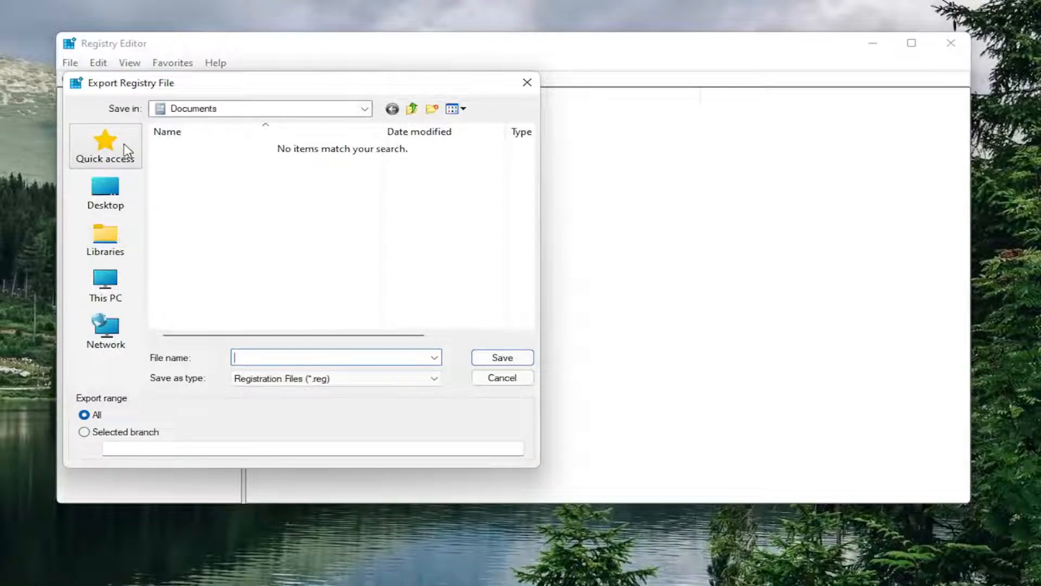
left_click(105, 193)
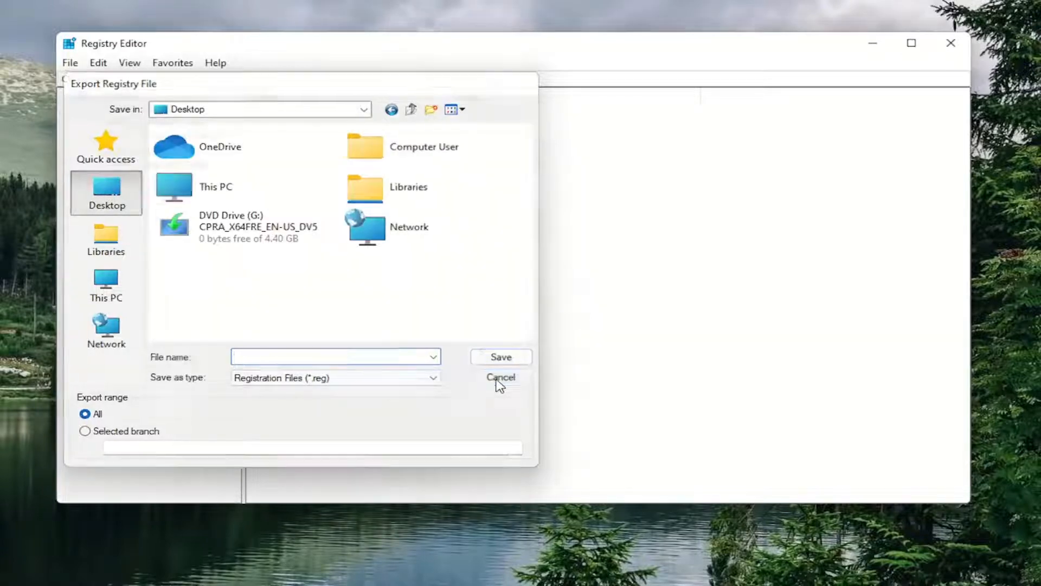
left_click(499, 376)
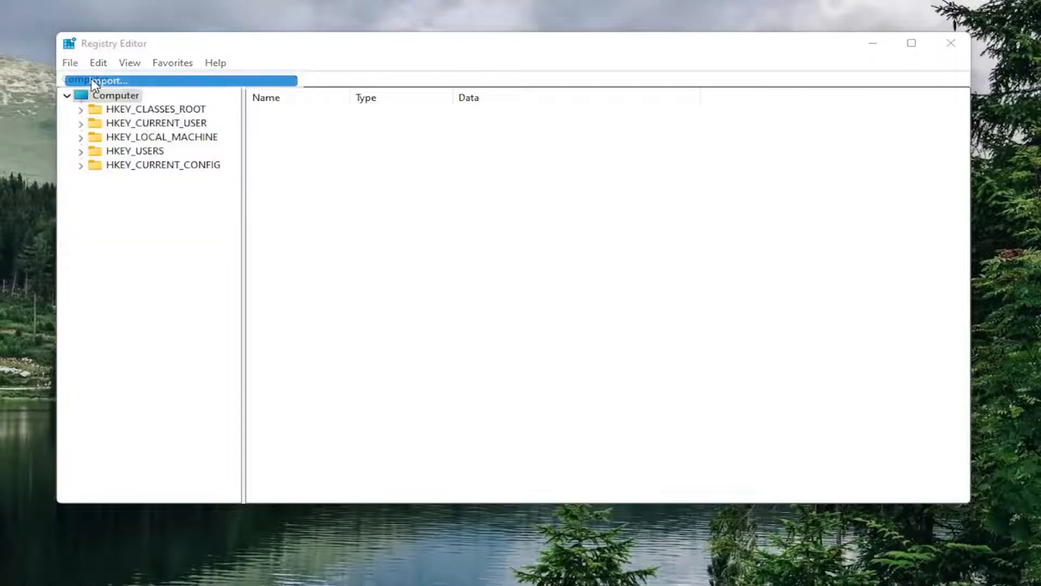
left_click(97, 80)
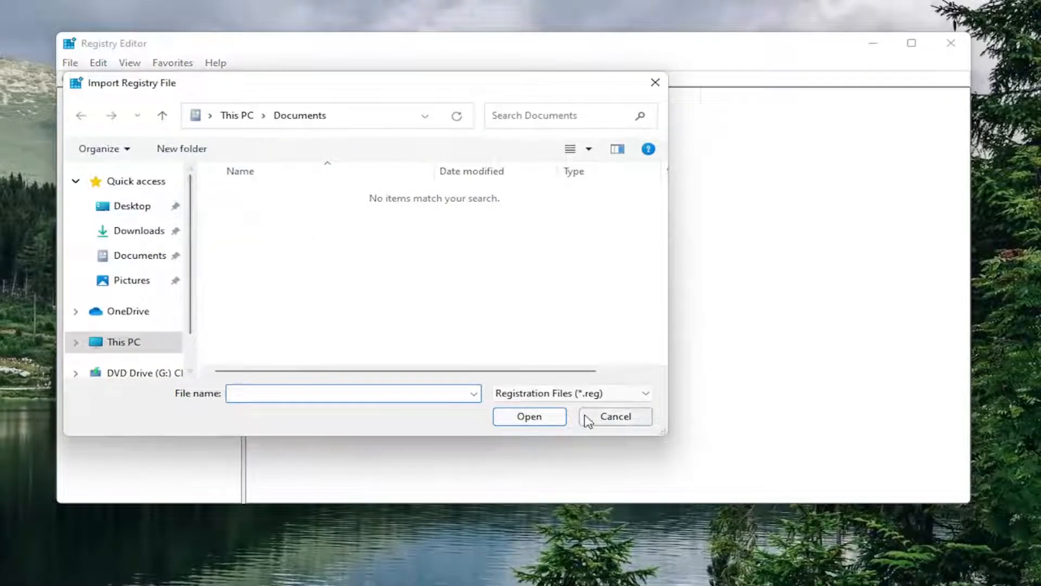
left_click(614, 416)
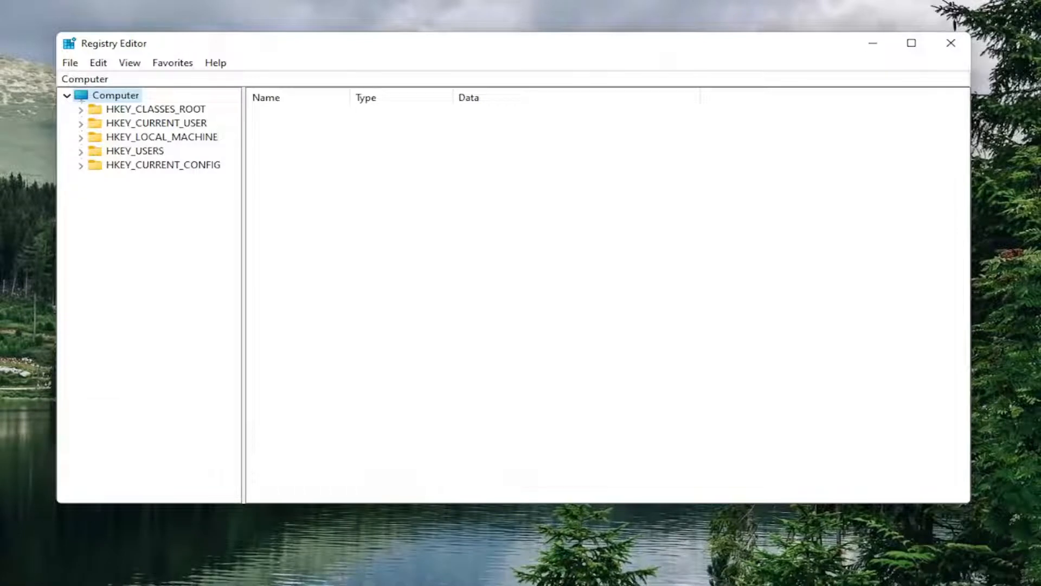
mouse_move(300, 315)
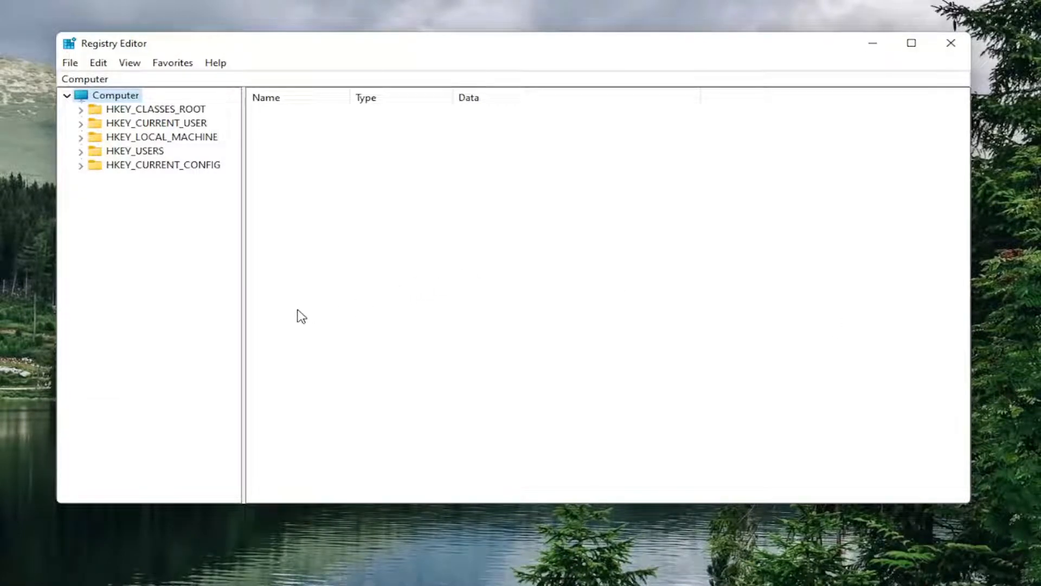
mouse_move(190, 130)
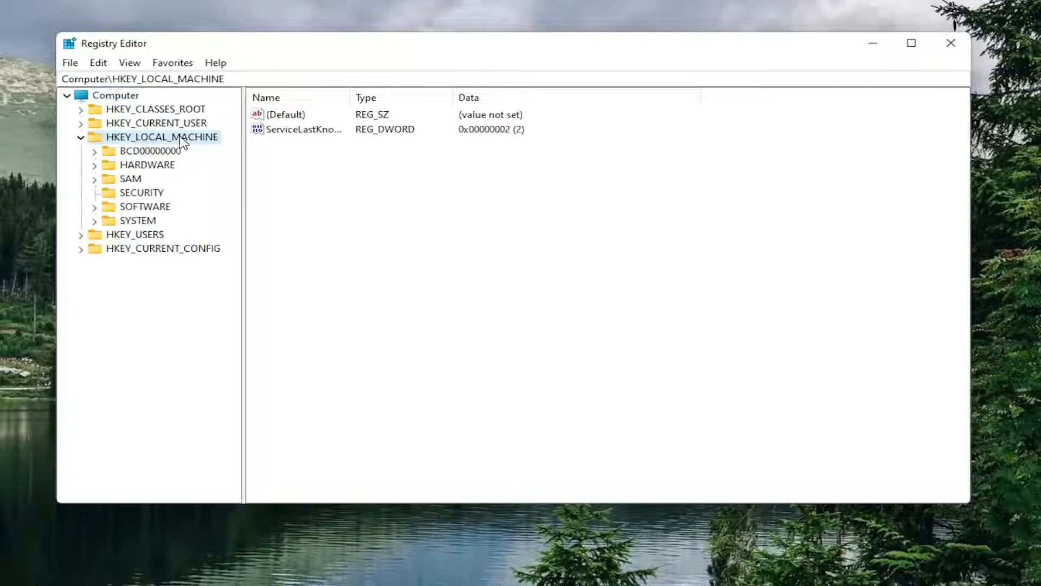
mouse_move(140, 214)
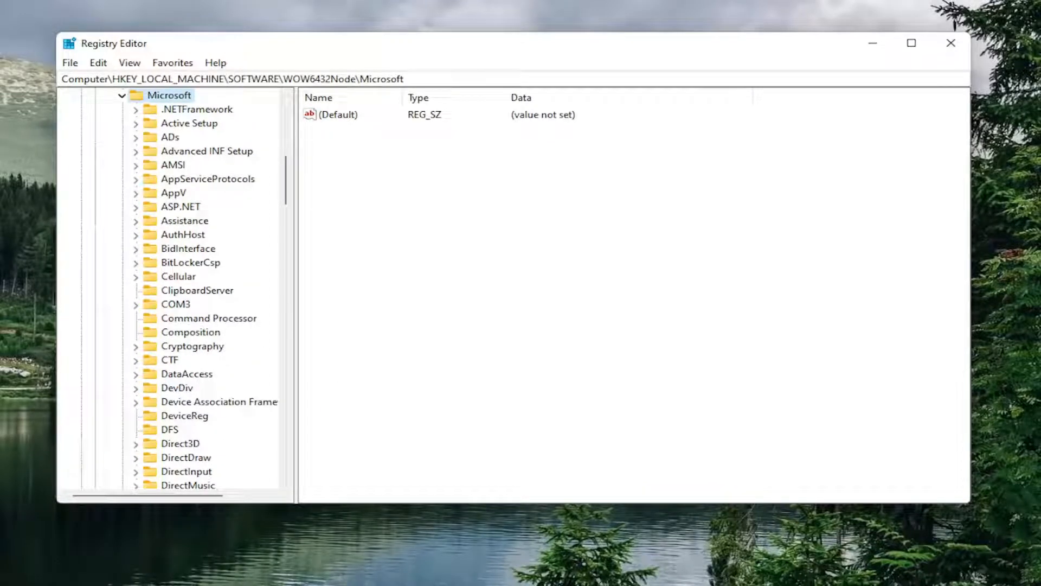
- Select the Platform key under WOW6432Node\Microsoft\Windows Media Foundation
scroll("down", 3)
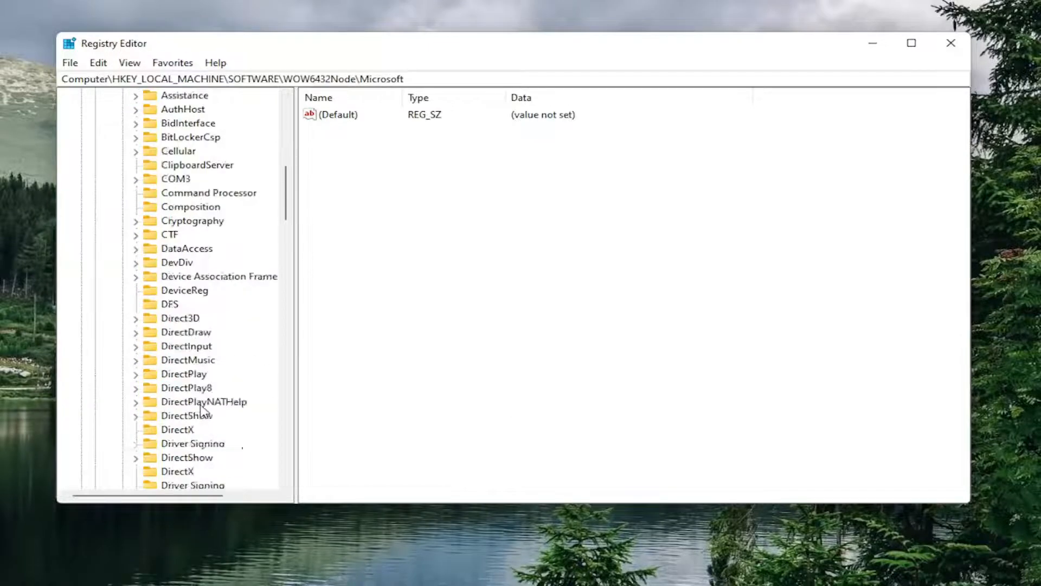
scroll("down", 3)
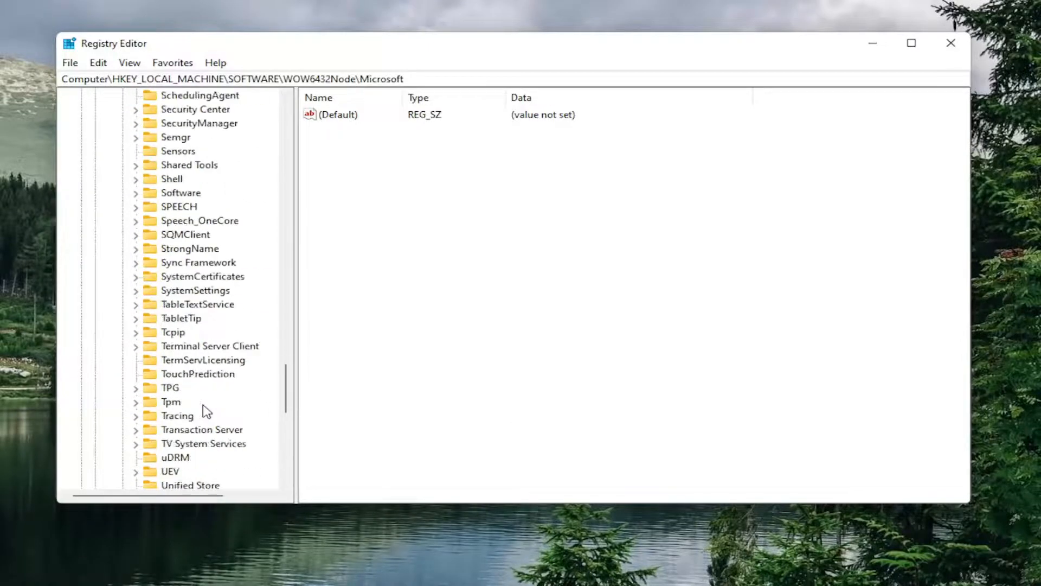
scroll("down", 3)
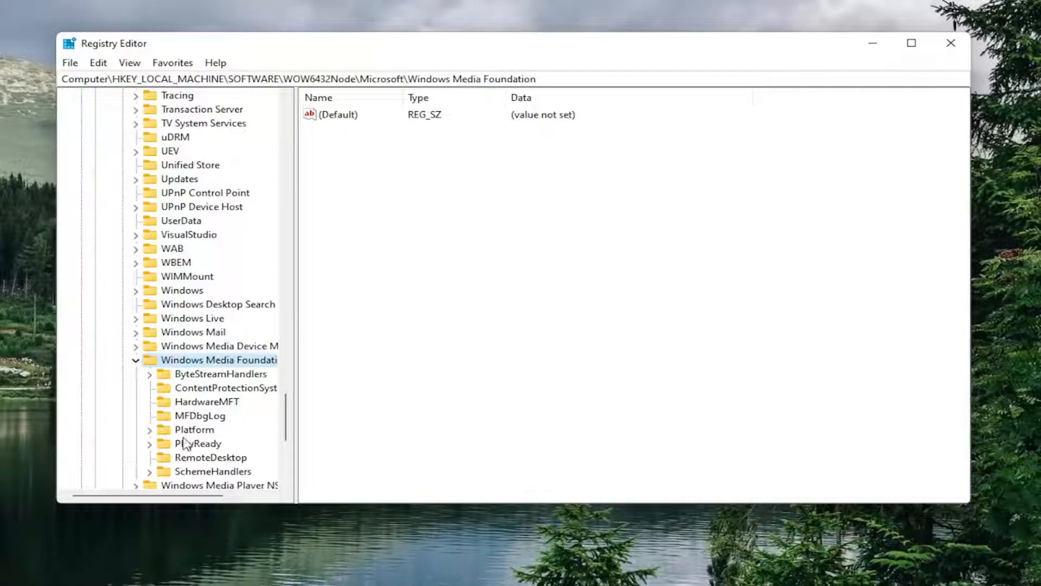
left_click(193, 430)
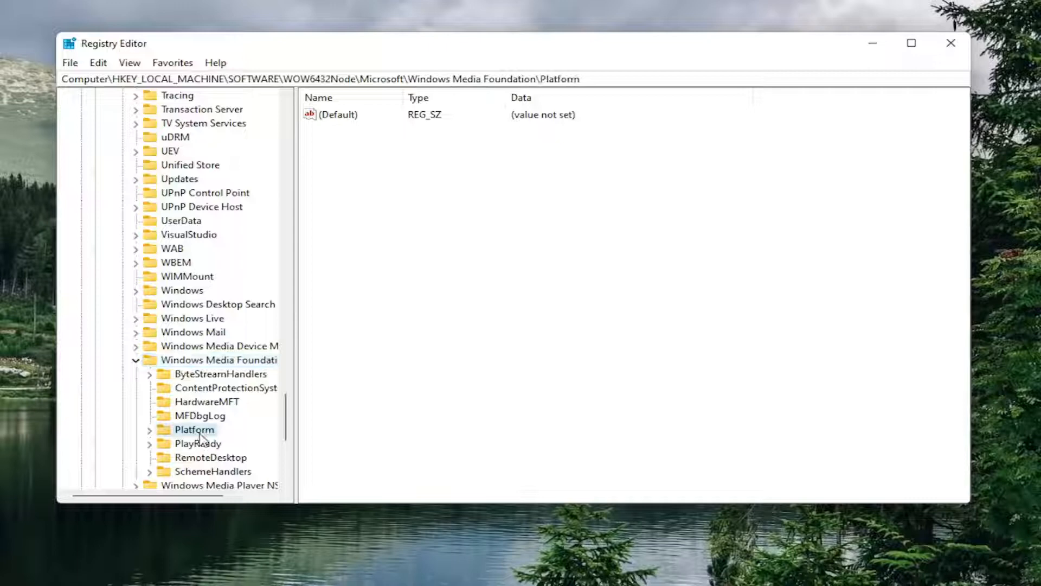
mouse_move(622, 387)
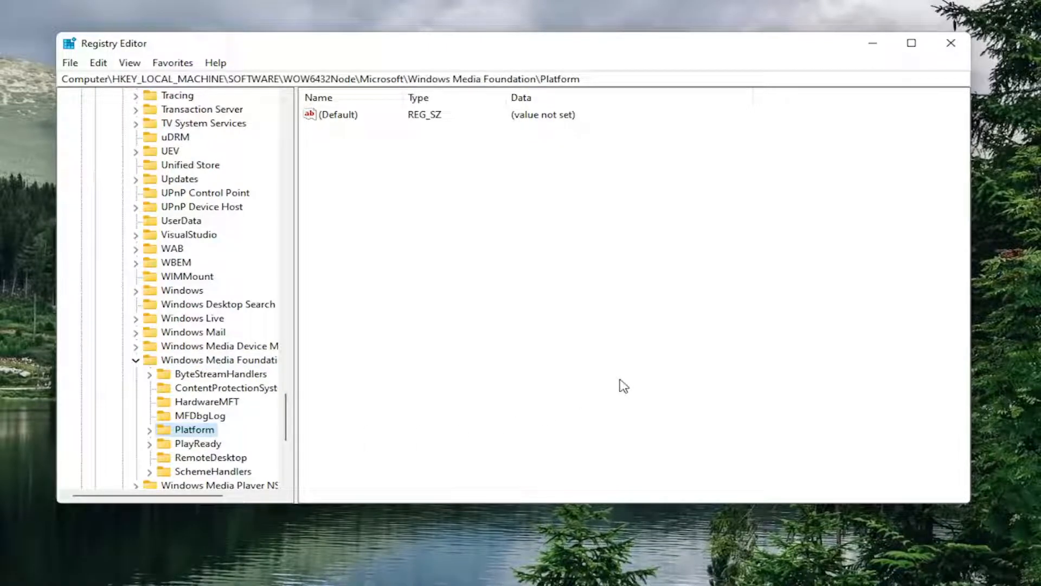
mouse_move(339, 174)
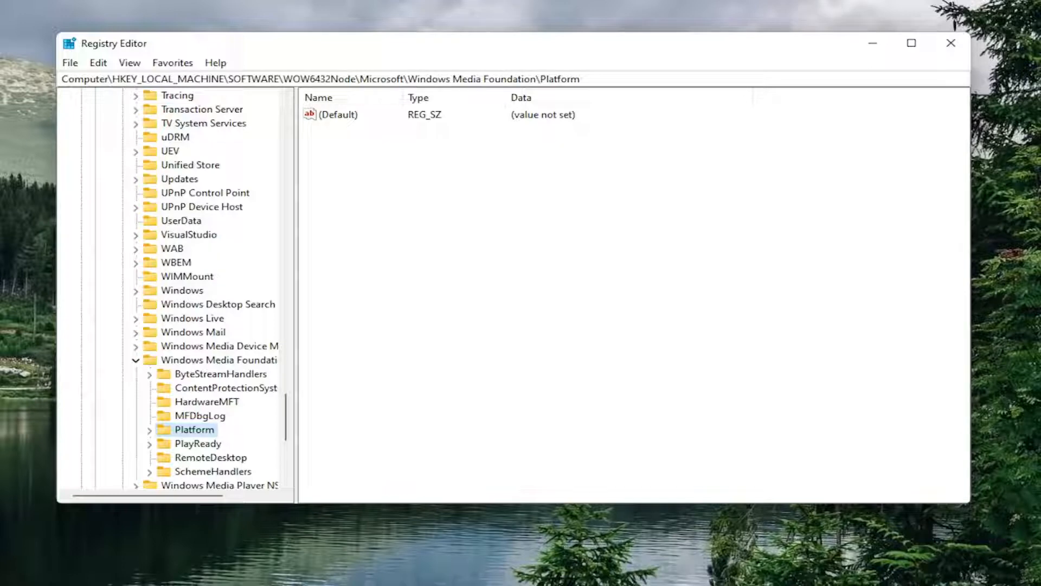
mouse_move(416, 194)
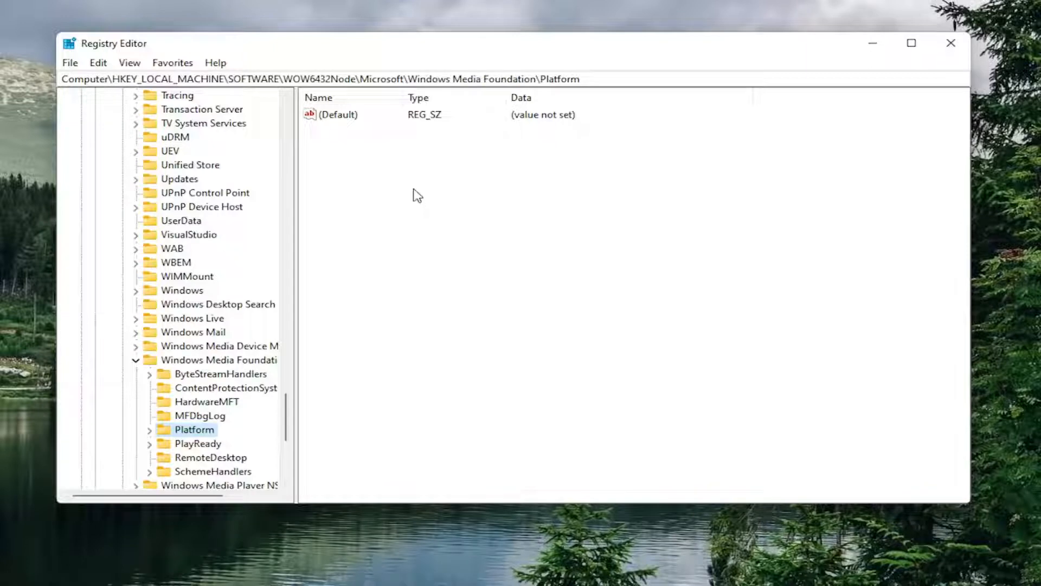
- Create a new DWORD (32-bit) value named EnableFrameServerMode in Platform
right_click(417, 194)
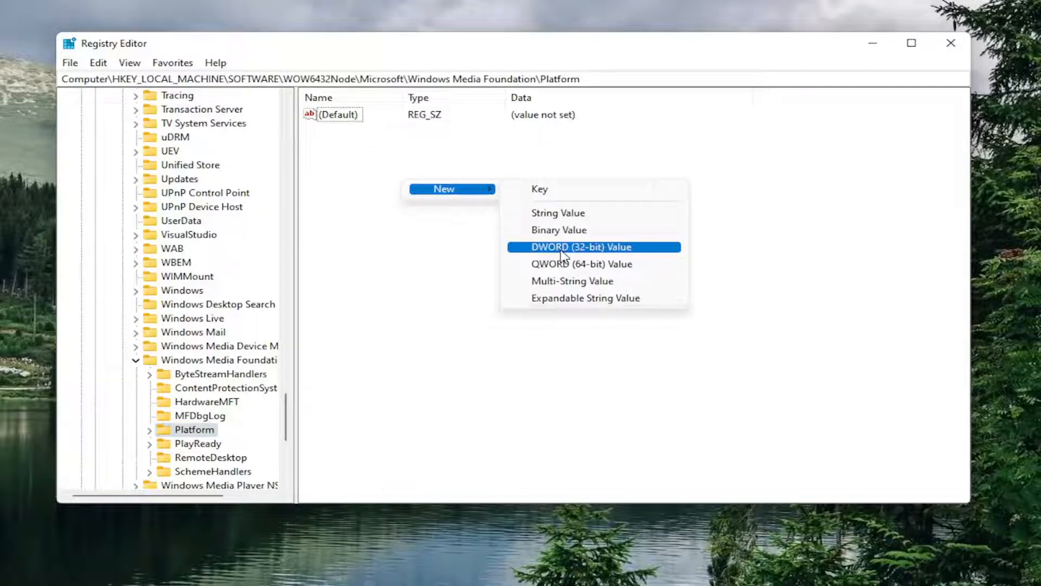
left_click(580, 246)
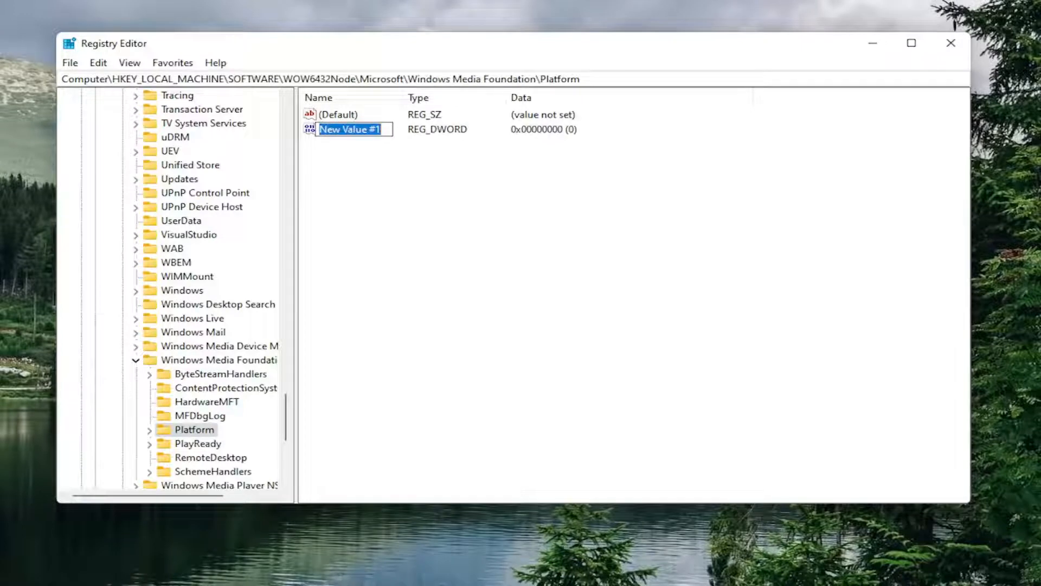
mouse_move(371, 151)
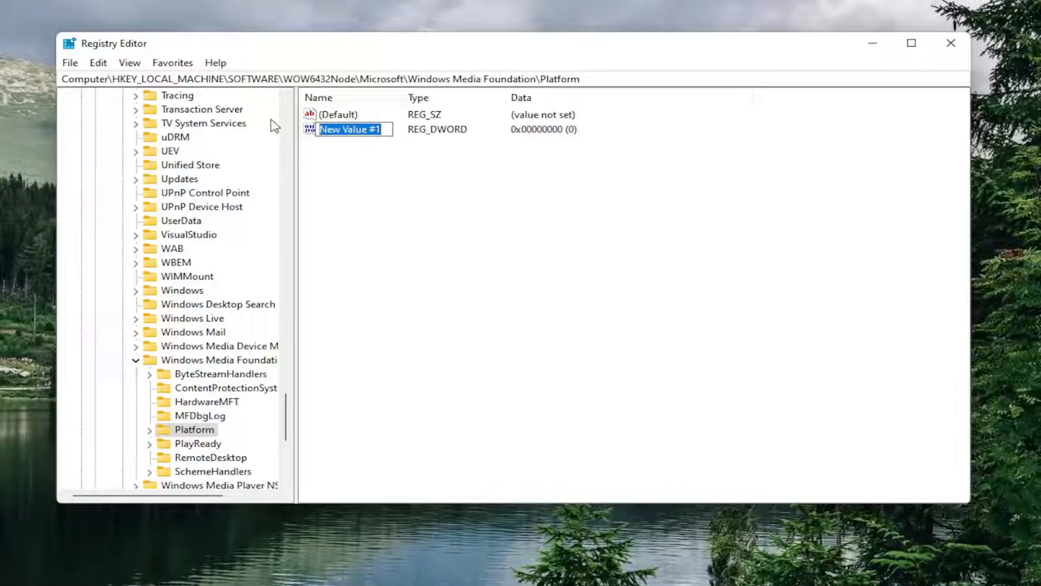
type("Enabl")
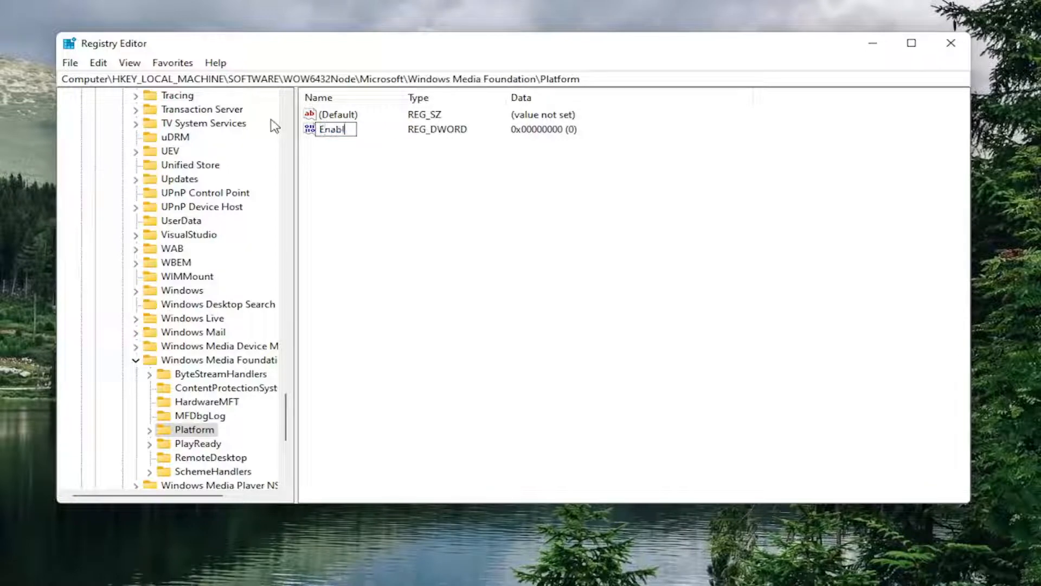
type("F")
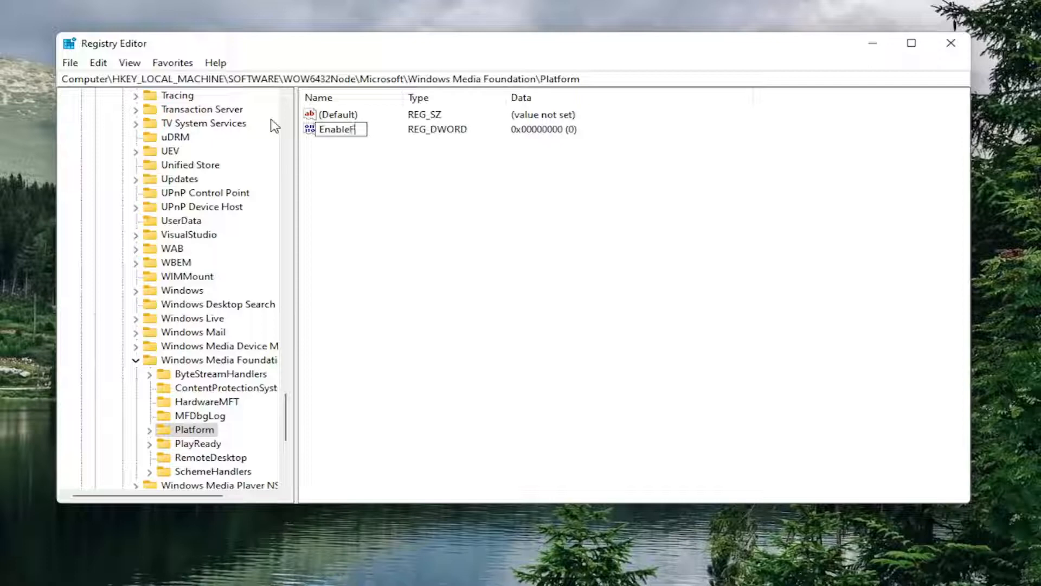
type("rameServerM")
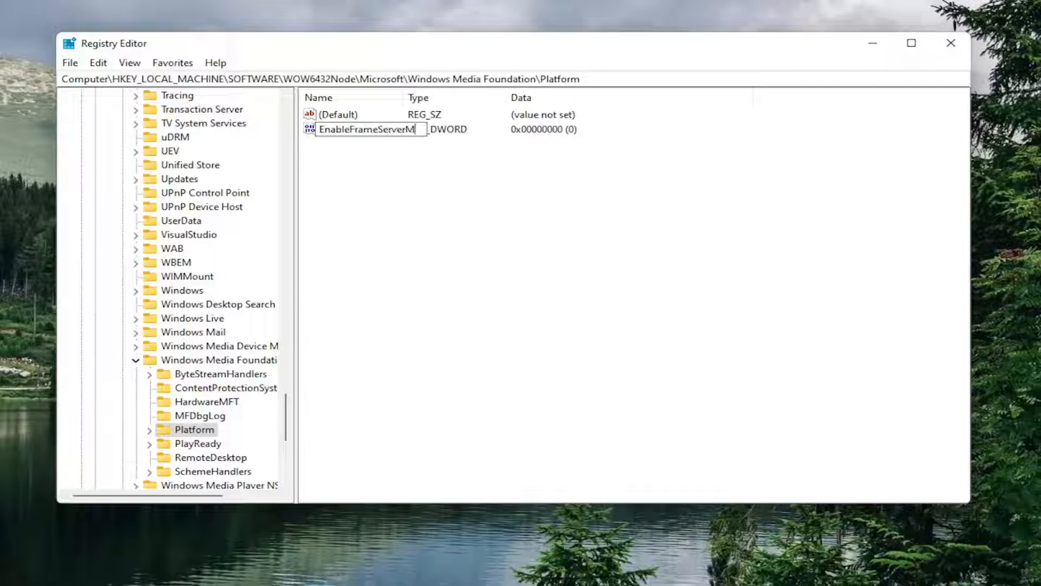
type("ode")
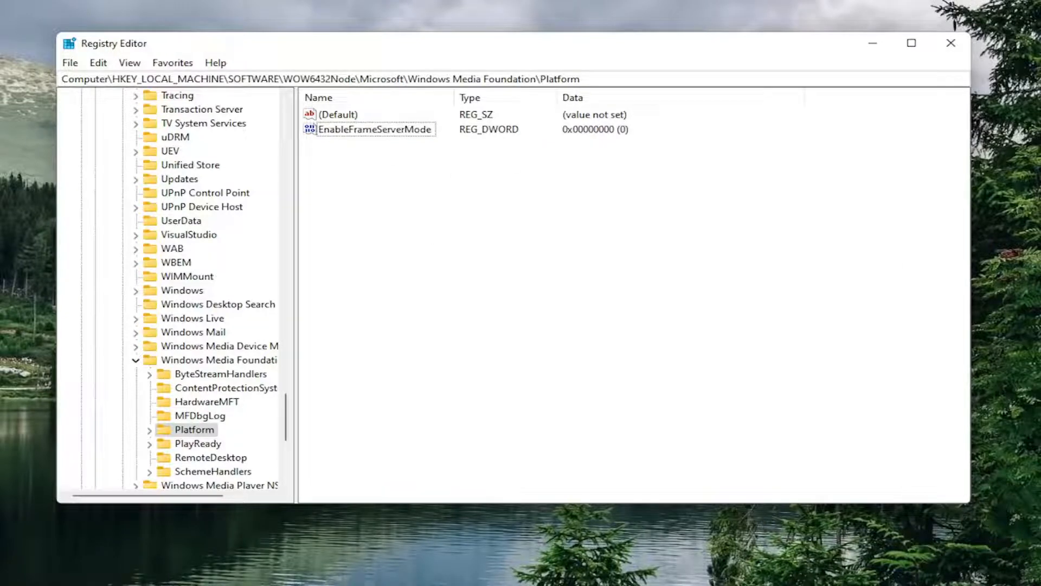
- Confirm EnableFrameServerMode's value data stays 0
double_click(374, 129)
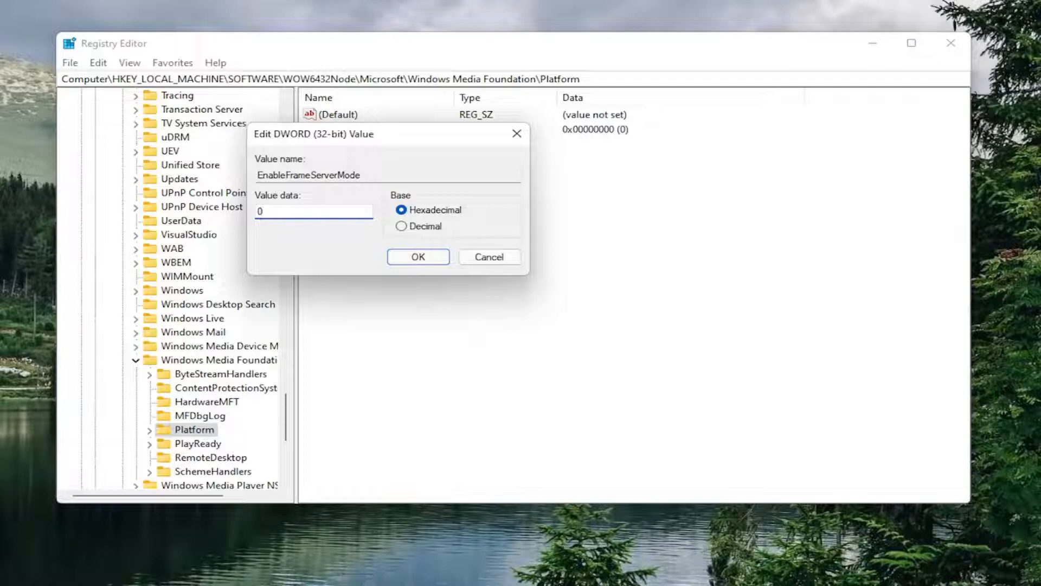
left_click(417, 256)
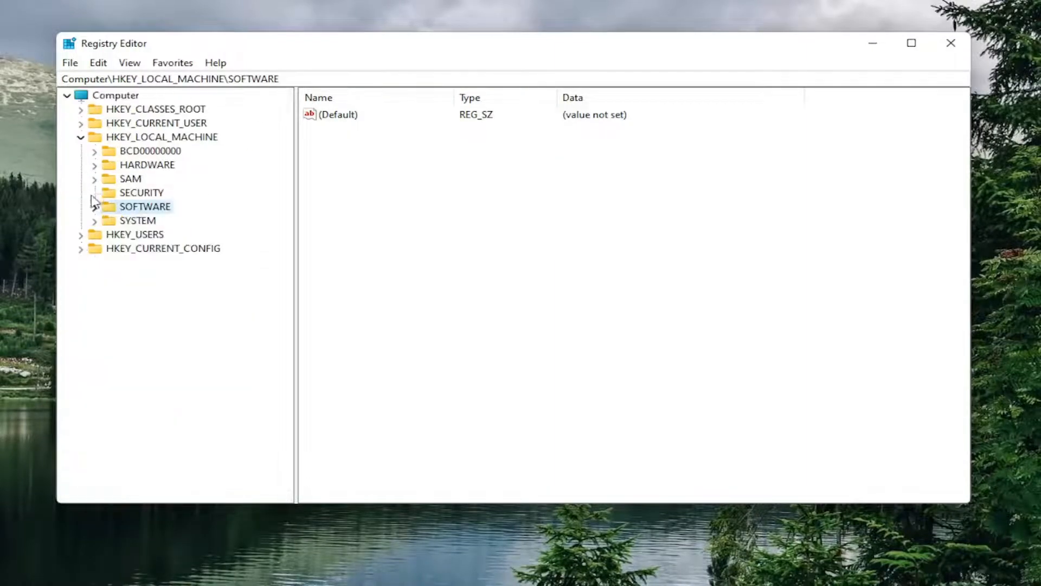
- Close Registry Editor and restart the computer from the Start menu
left_click(950, 42)
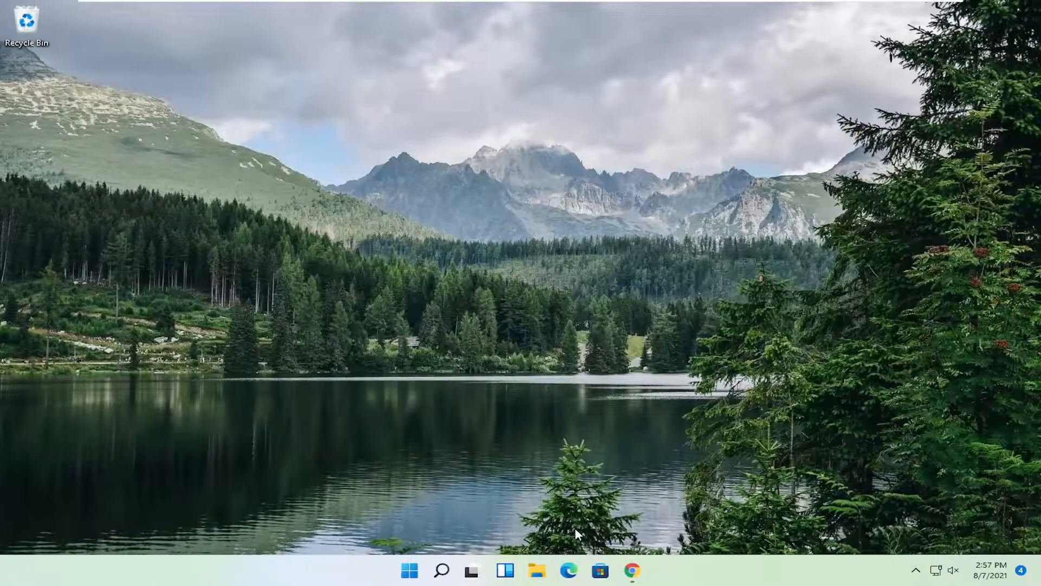
right_click(409, 569)
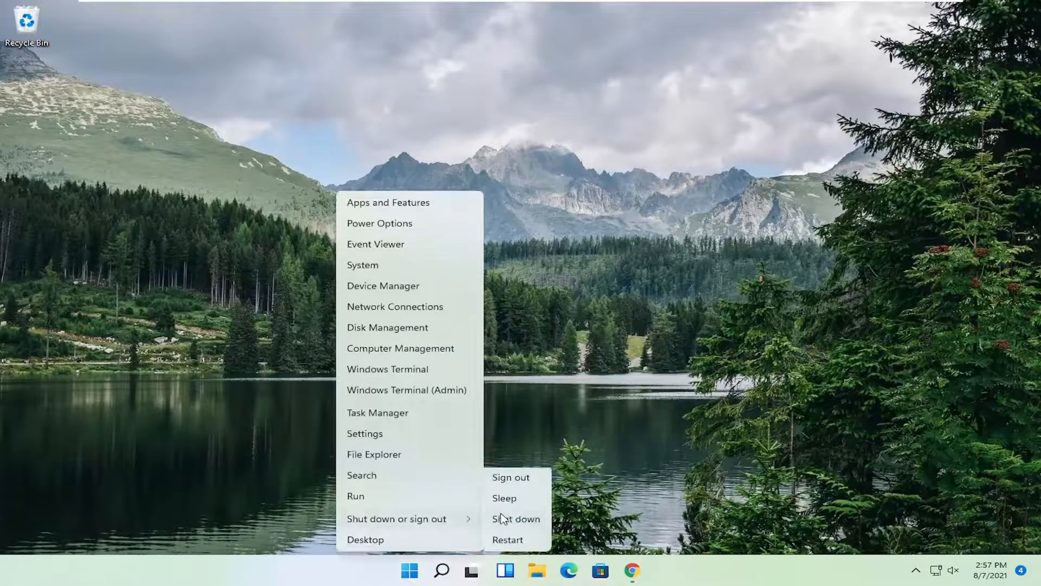
left_click(516, 518)
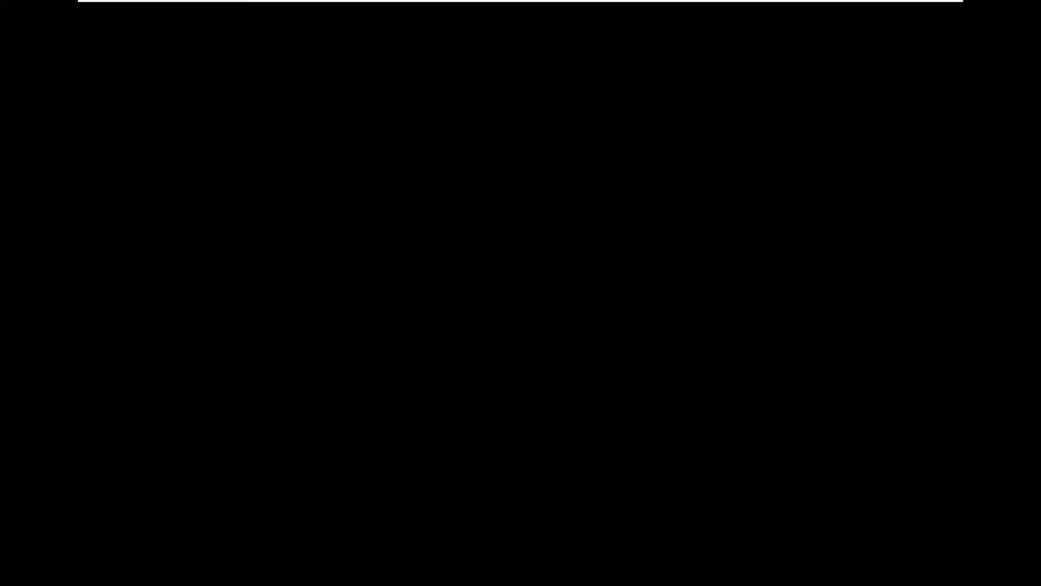